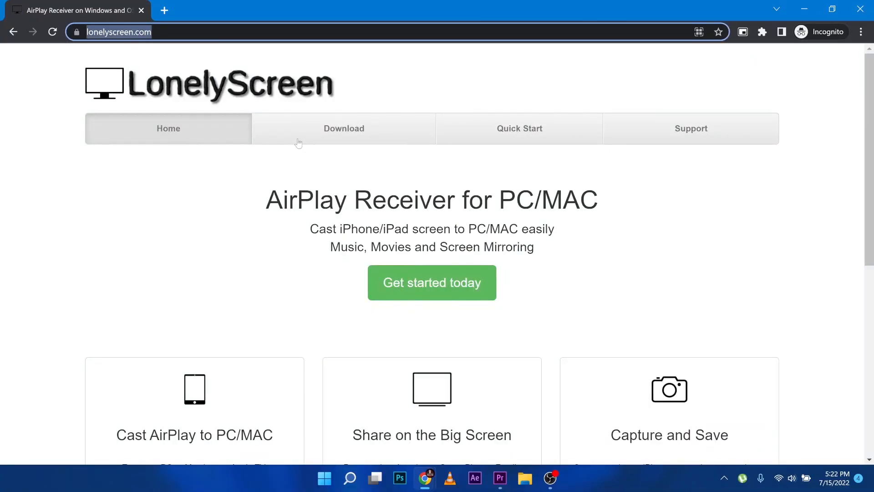
- Go to the Download page from lonelyscreen.com's navigation bar
click(343, 129)
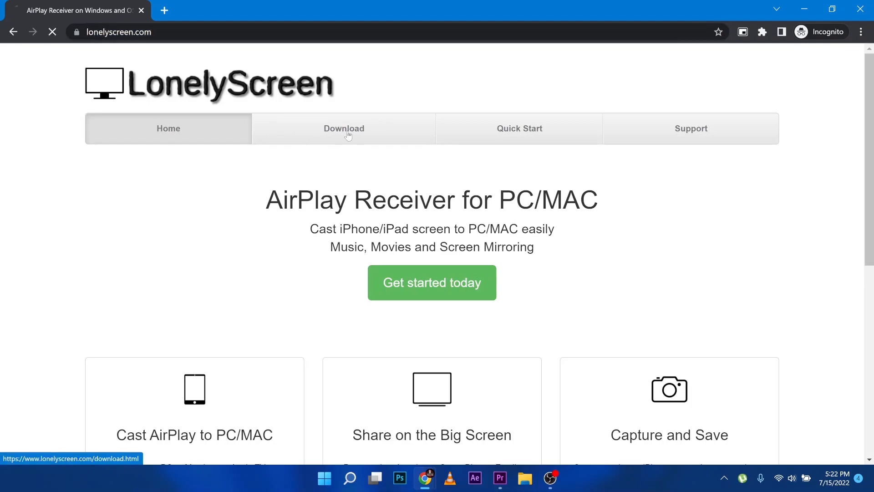
click(343, 128)
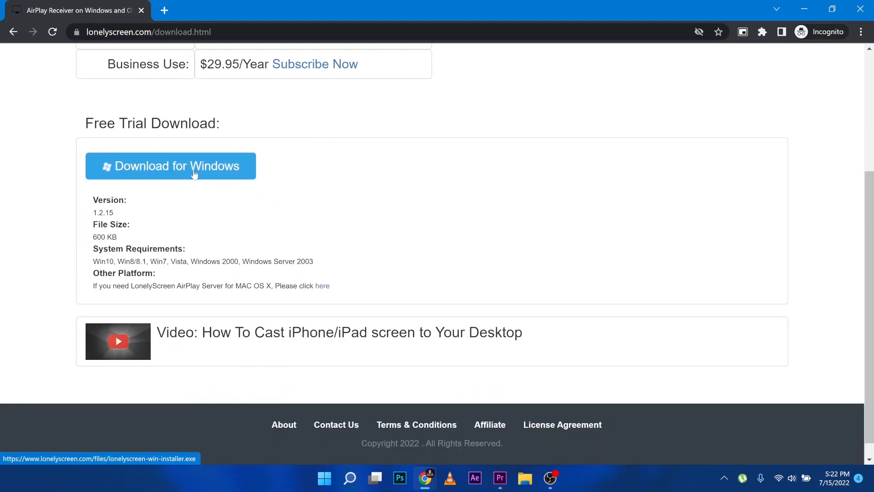
- Download the LonelyScreen installer for Windows and launch it from Chrome's downloads
click(171, 166)
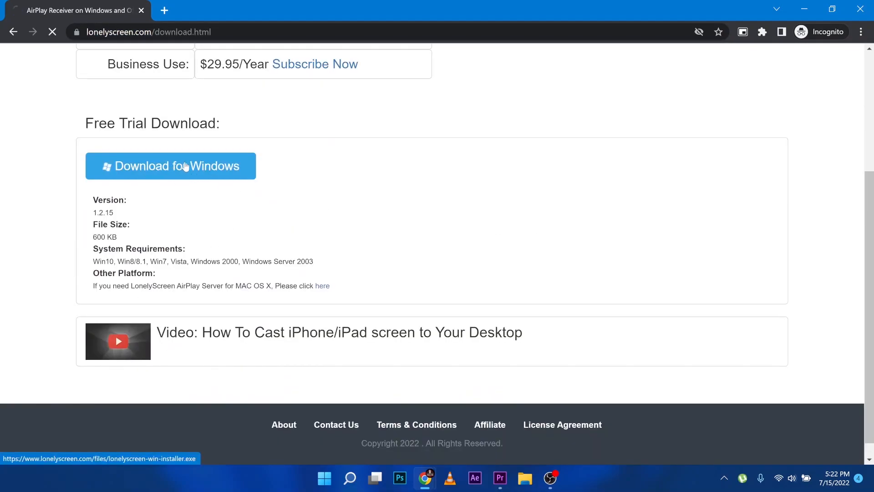
click(169, 165)
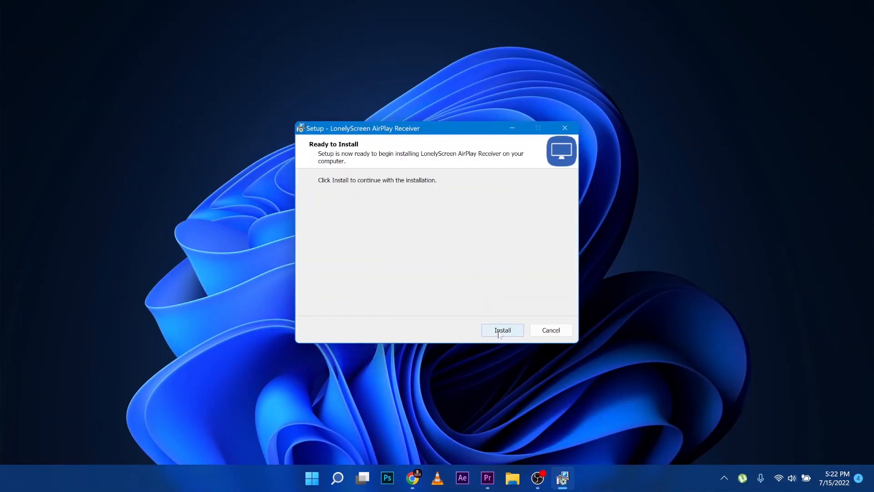
- Install LonelyScreen into the default Program Files (x86)\LonelyScreen folder
click(501, 329)
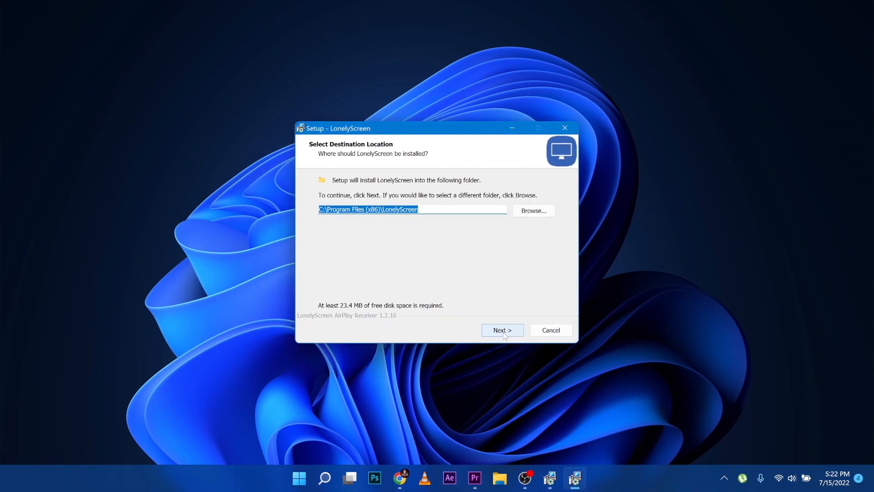
click(501, 330)
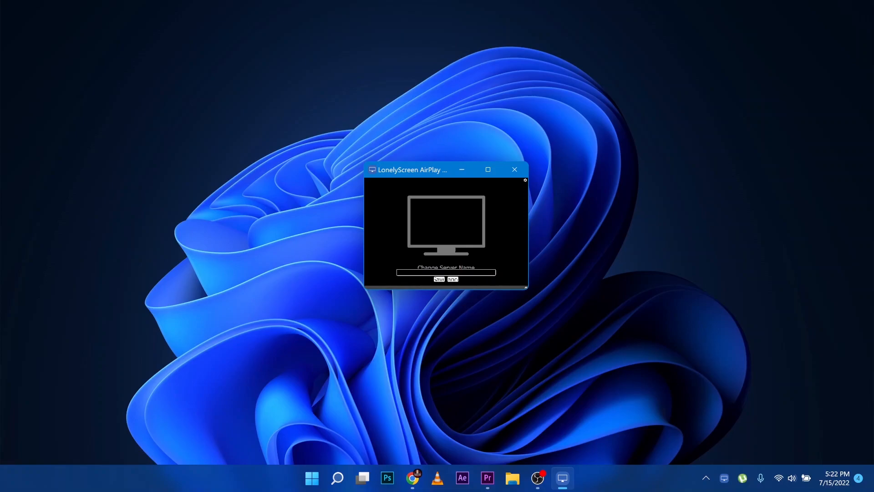
- Change the receiver's server name to TPRO and save it
text(TPRX)
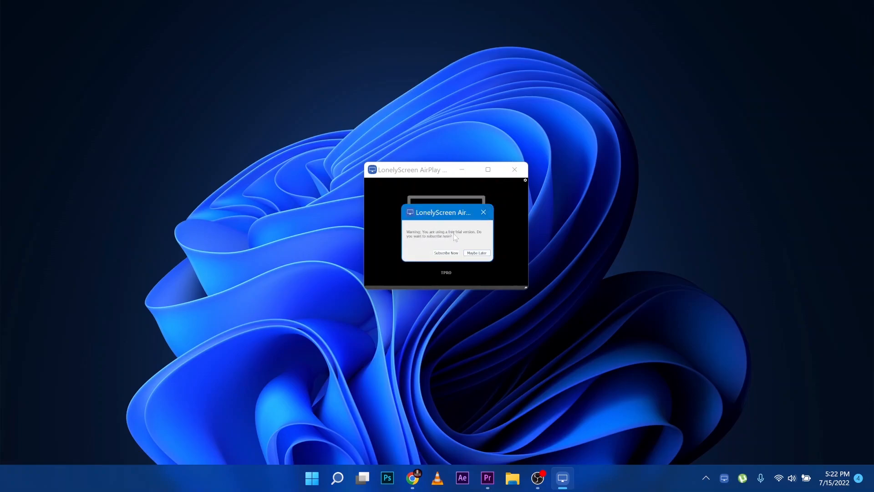
- Dismiss the free-trial warning with 'Maybe Later', leaving the receiver showing TPRO
click(477, 253)
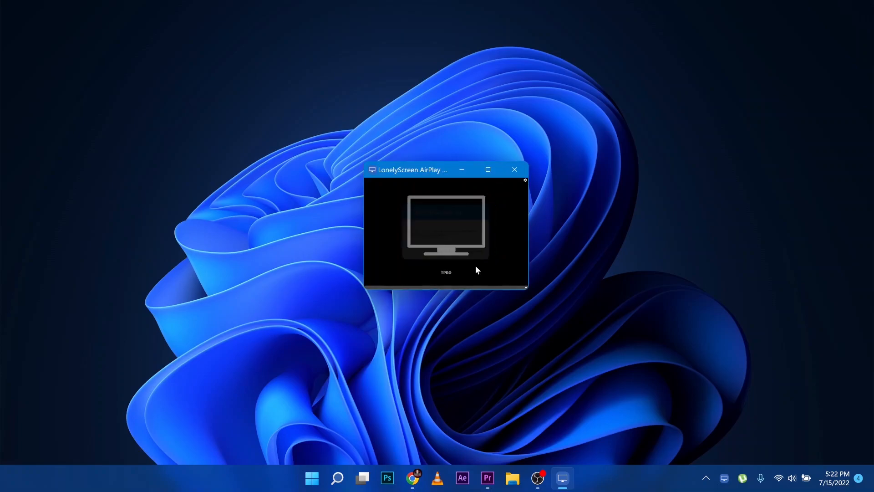
click(488, 169)
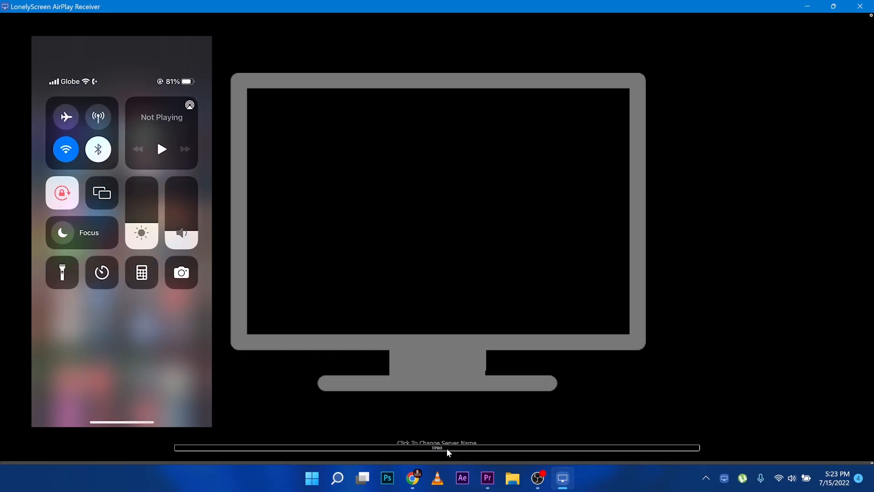
- From the iPhone's Control Center, choose TPRO in Screen Mirroring to start the connection
click(101, 192)
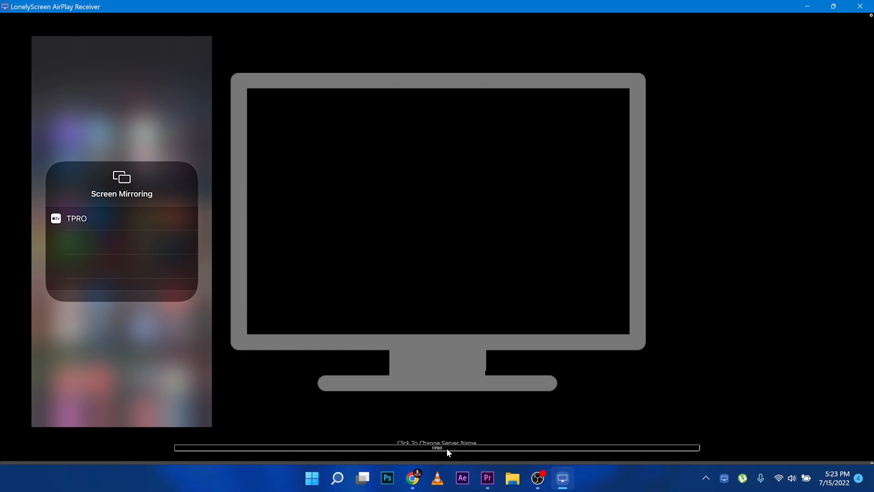
click(77, 218)
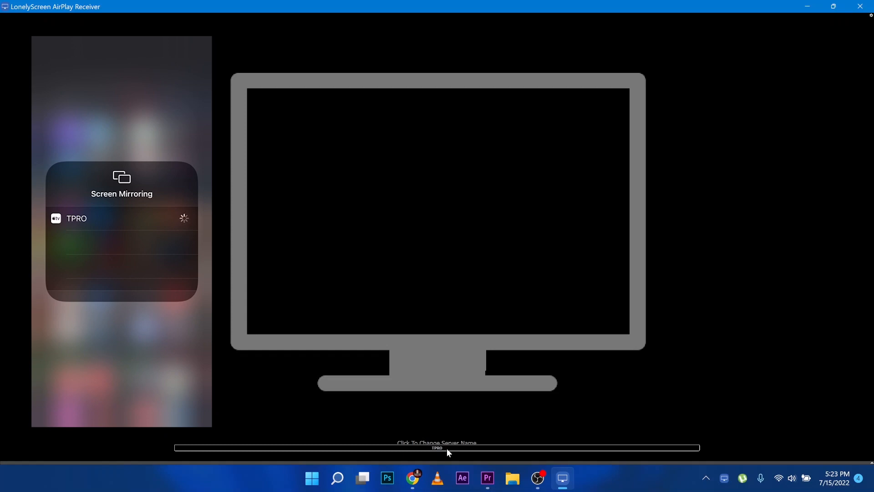